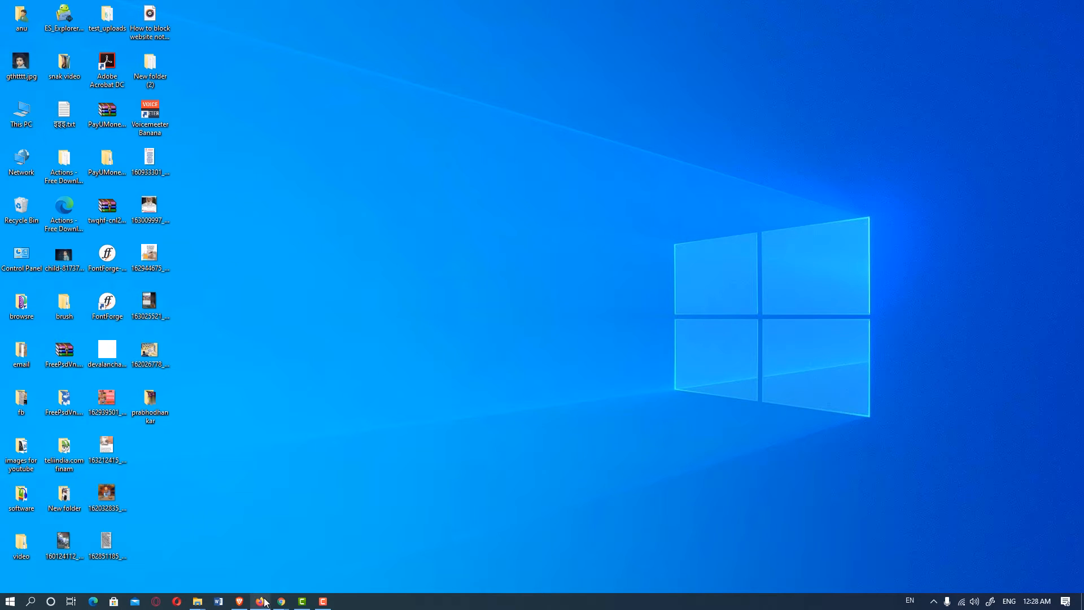
mouse_move(280, 601)
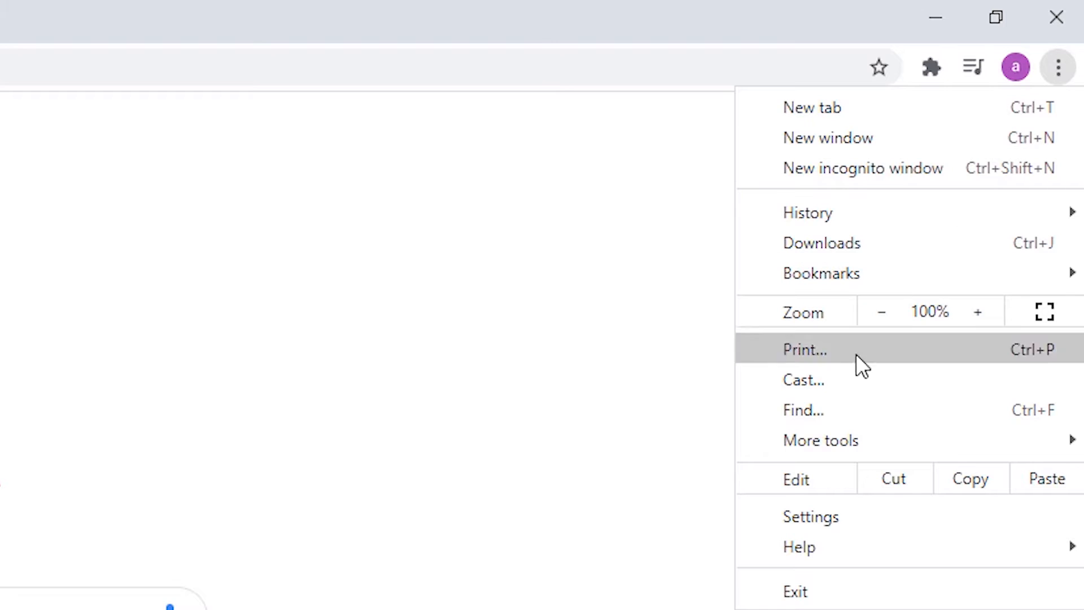
Step: Reach the Privacy and security section of Chrome's settings from the three-dot menu
click(811, 516)
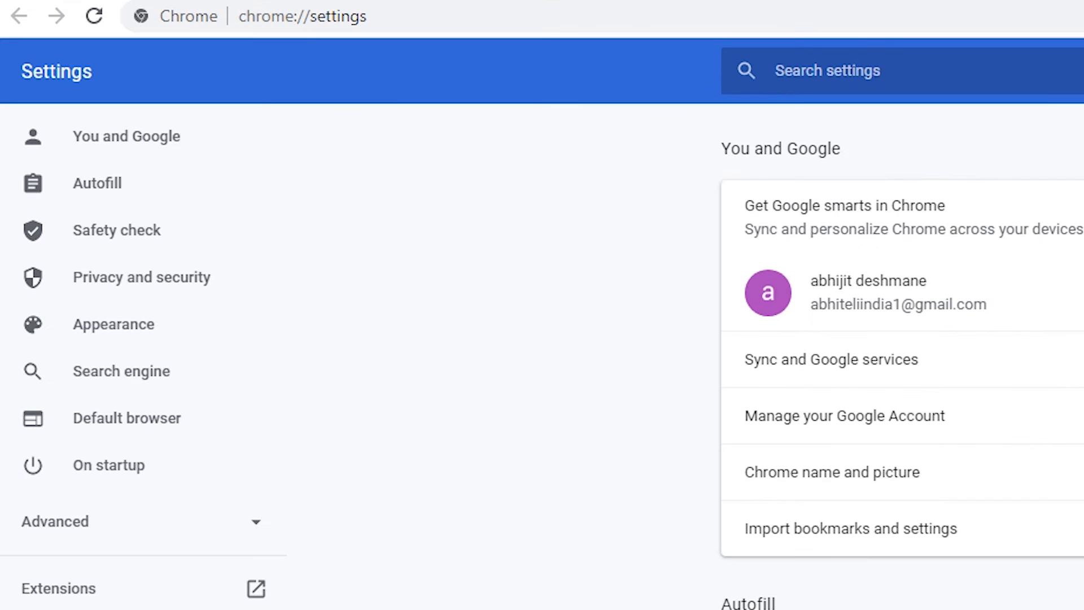
mouse_move(125, 287)
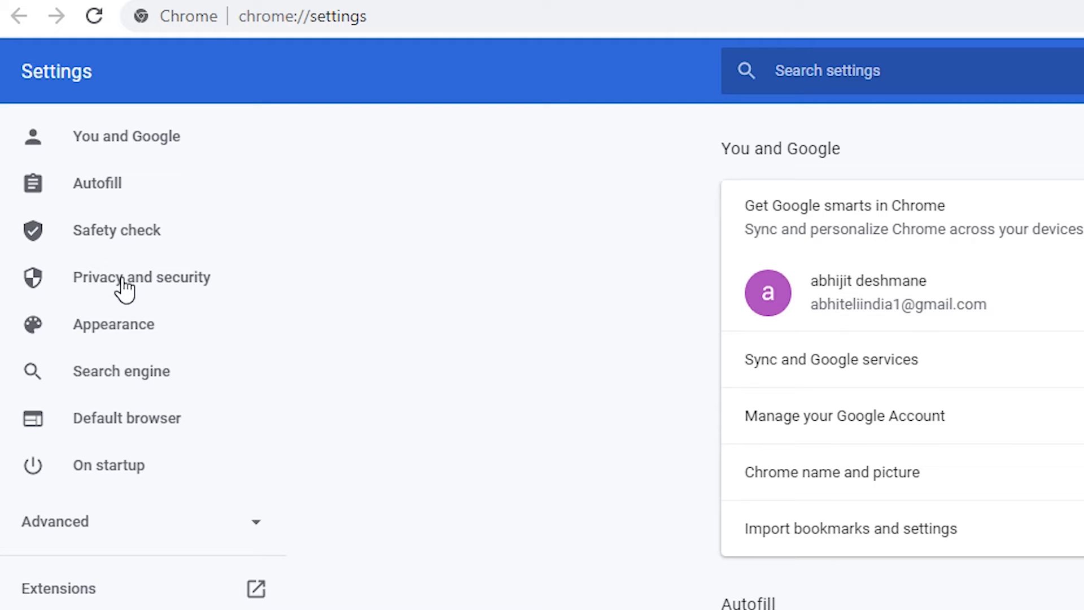
mouse_move(160, 287)
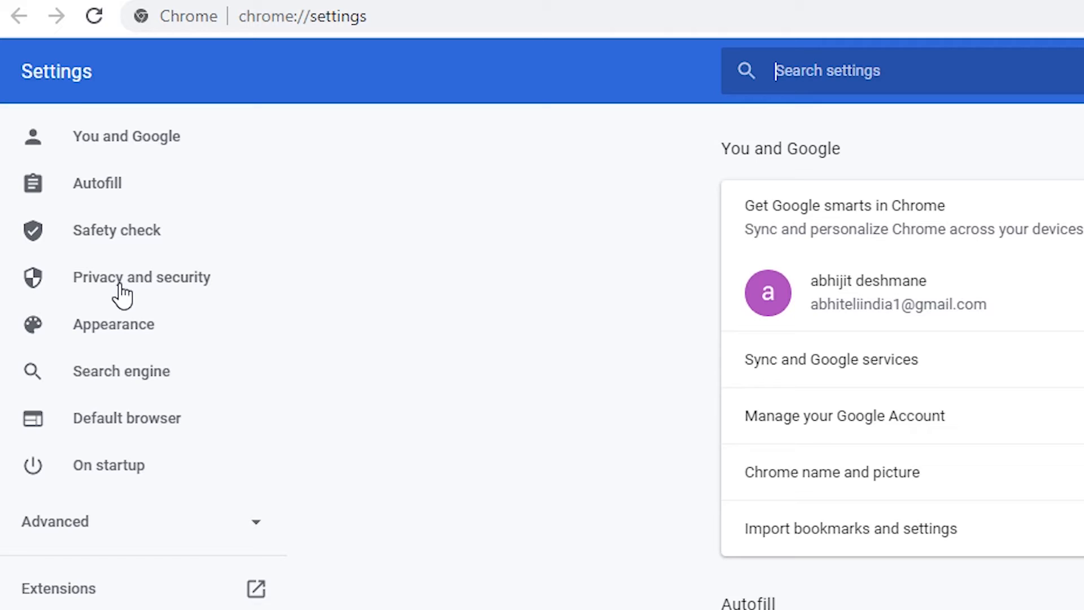
click(141, 277)
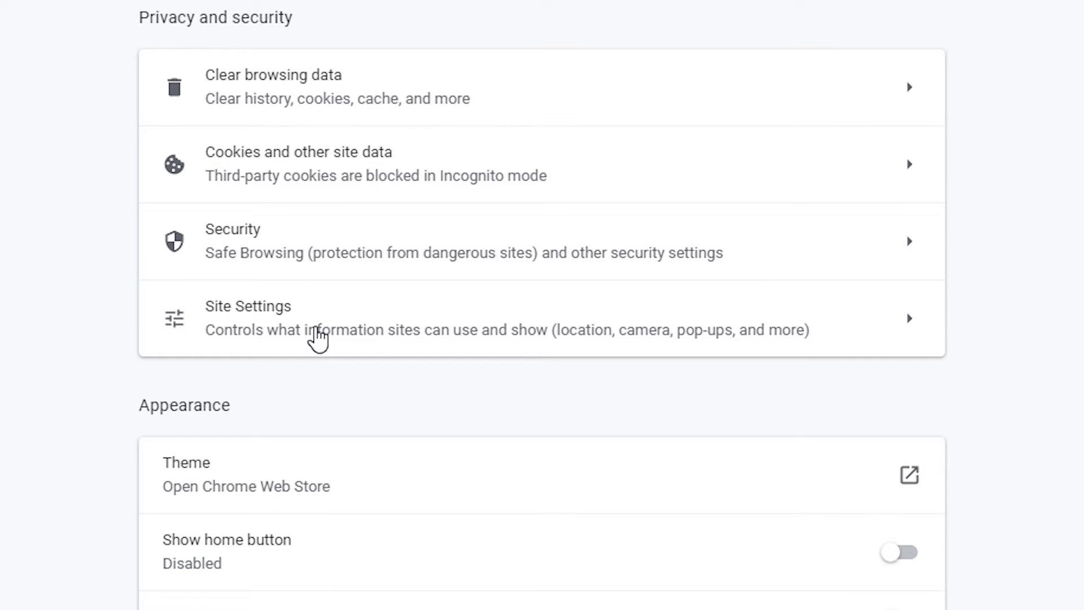
mouse_move(257, 329)
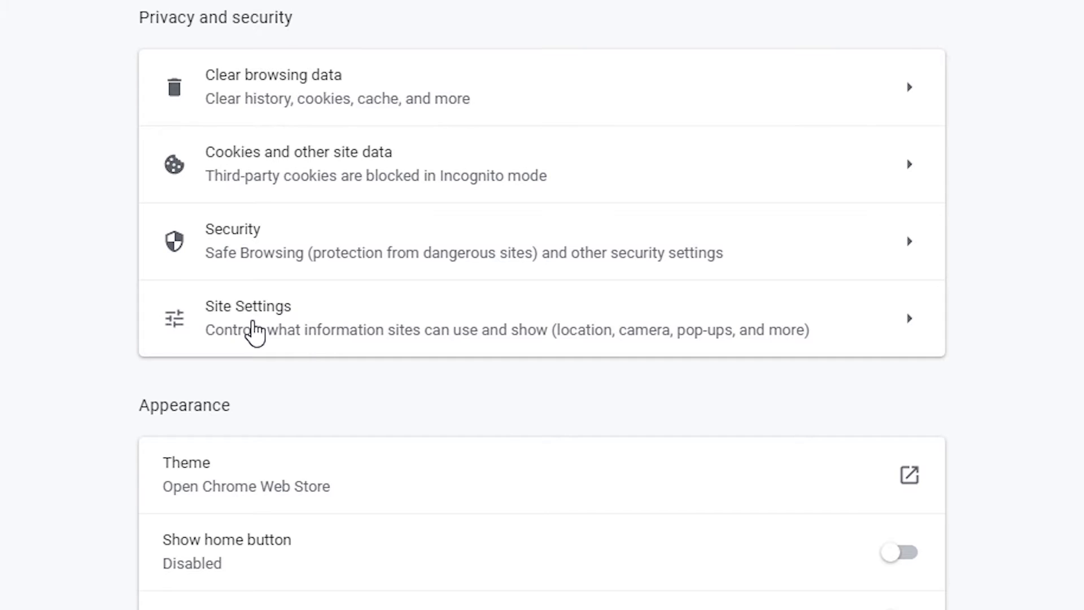
Step: Go into Site Settings and reach the Notifications permission page
click(247, 306)
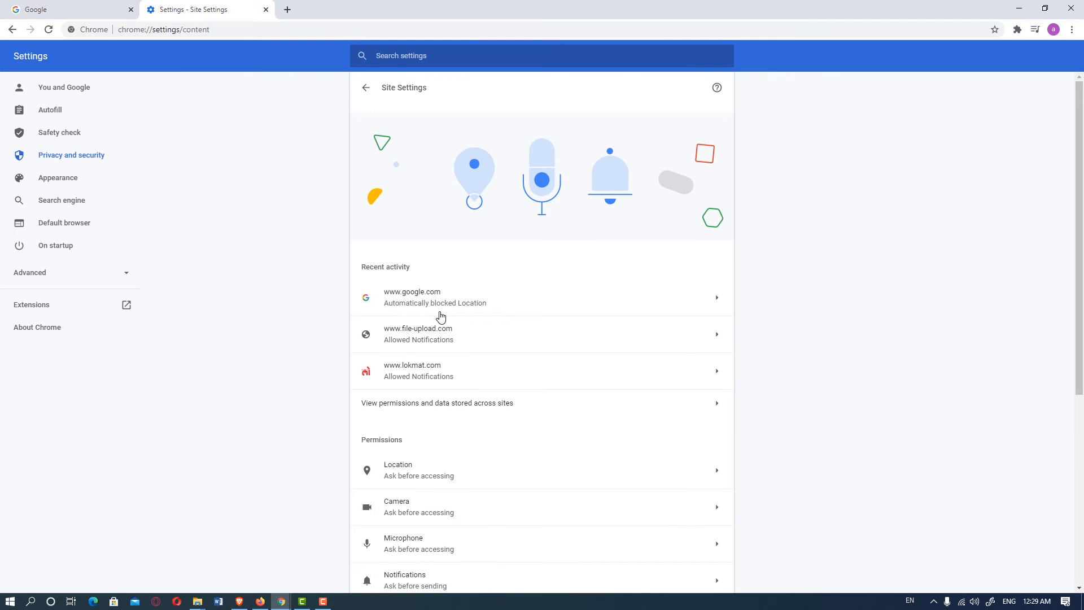
scroll(down, 3)
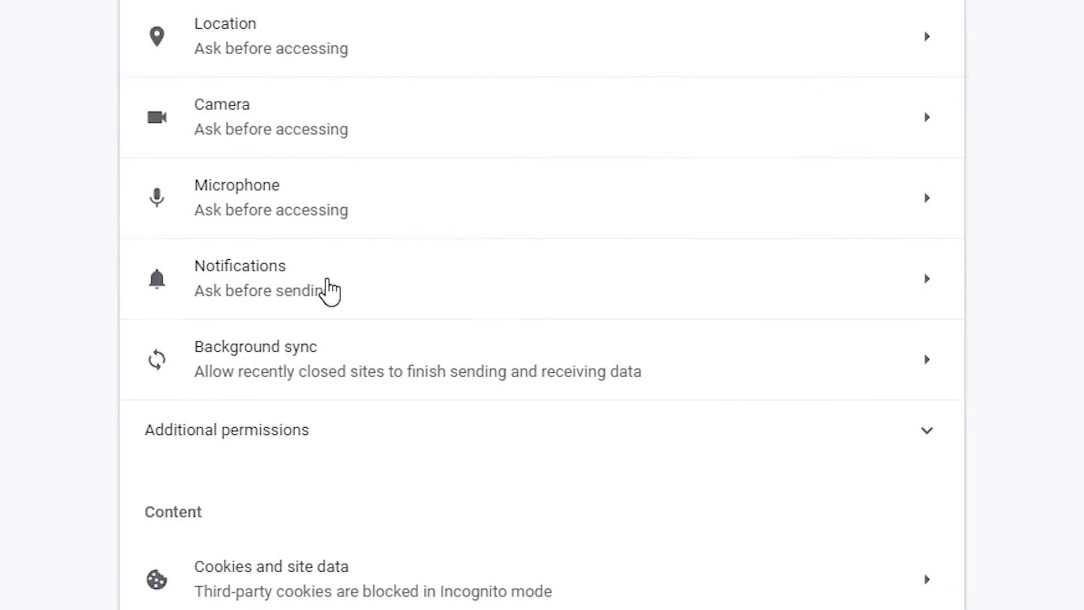
scroll(down, 3)
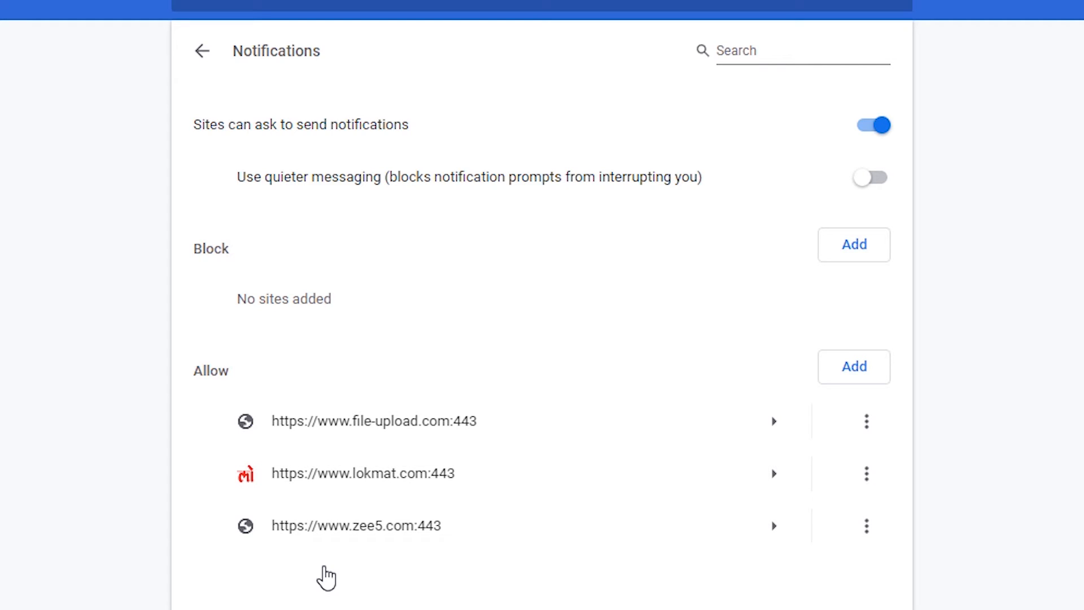
mouse_move(755, 473)
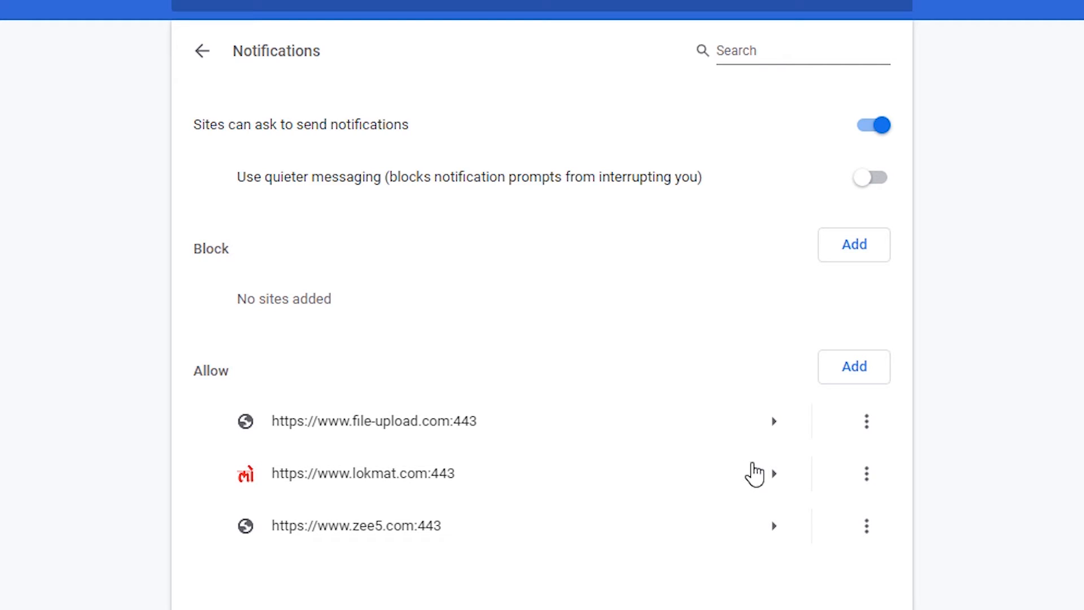
mouse_move(867, 420)
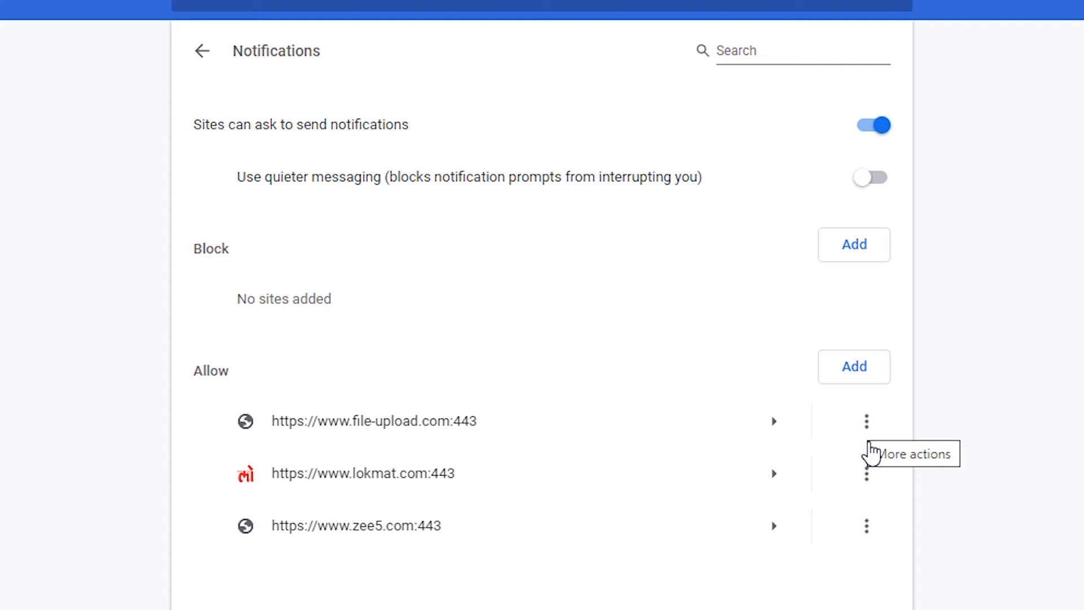
Step: Block notifications from file-upload.com and lokmat.com via their More actions menus
click(866, 420)
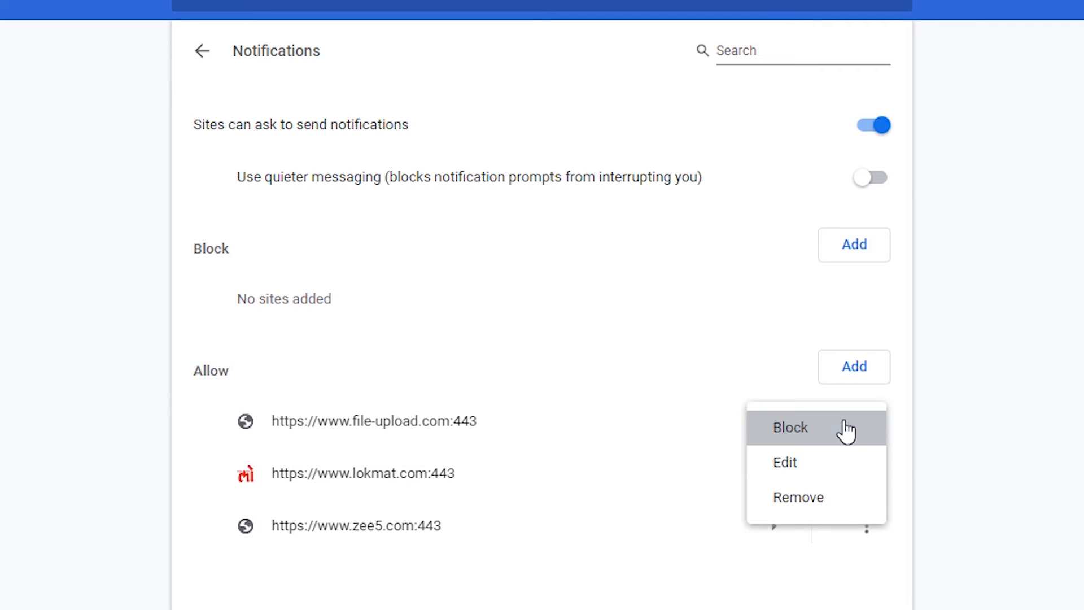
click(790, 427)
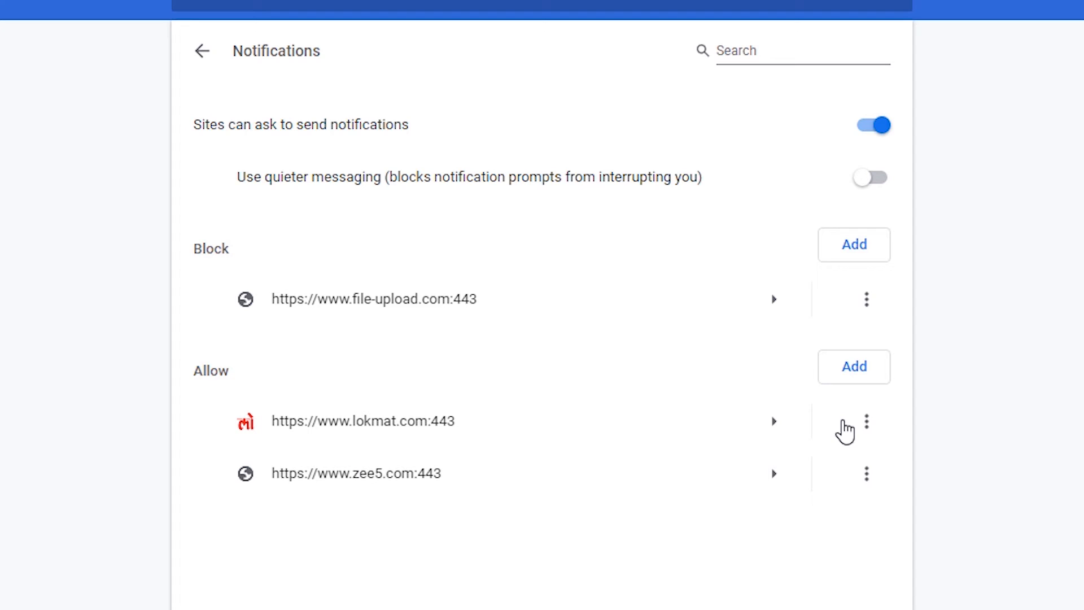
click(866, 421)
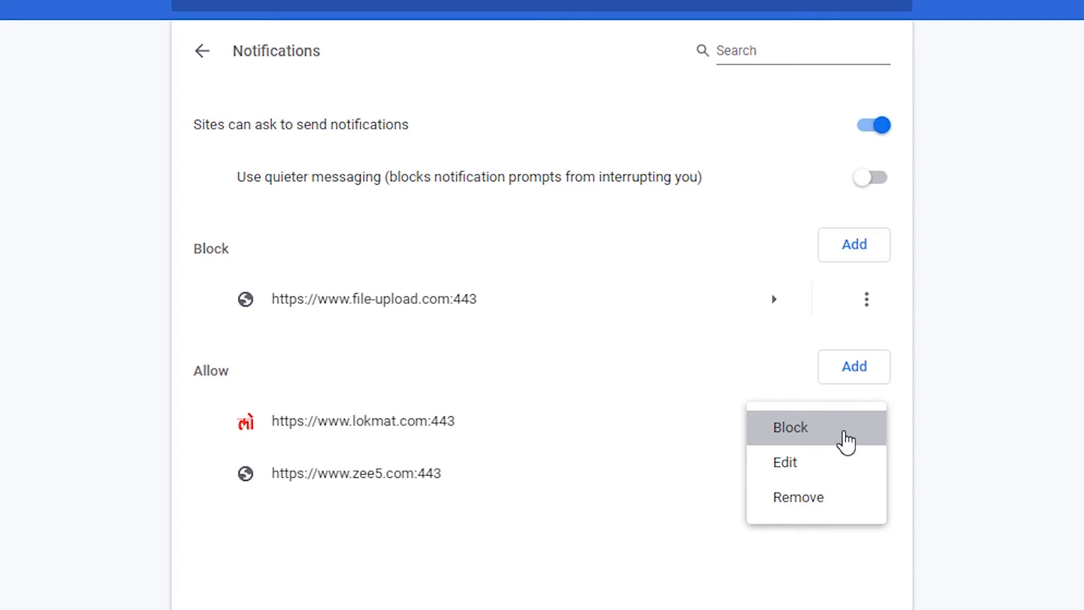
click(789, 427)
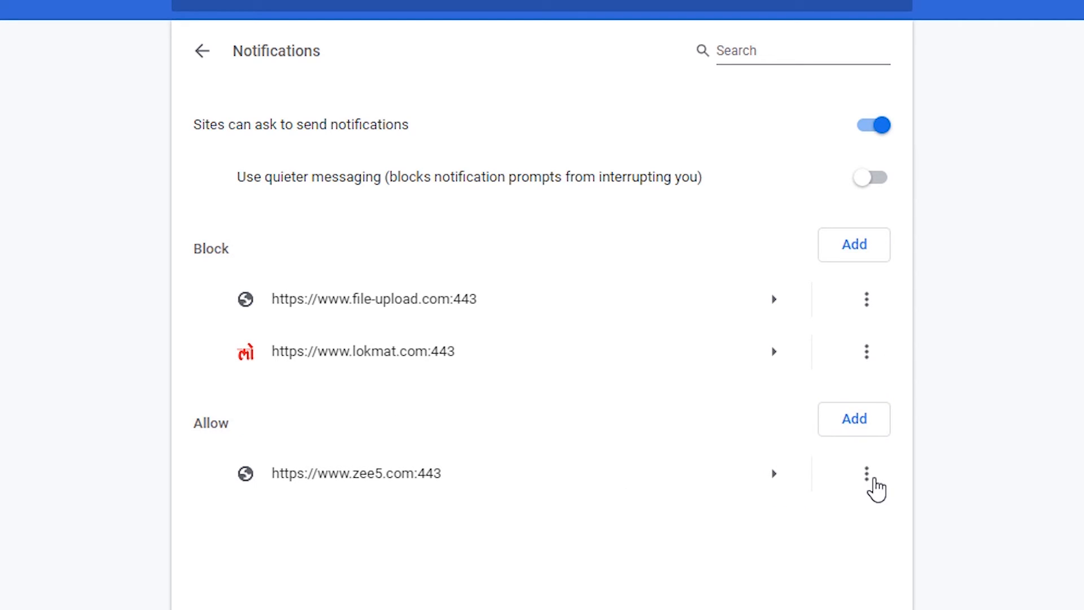
Step: Remove zee5.com, lokmat.com and file-upload.com so the Block and Allow lists are empty
click(867, 473)
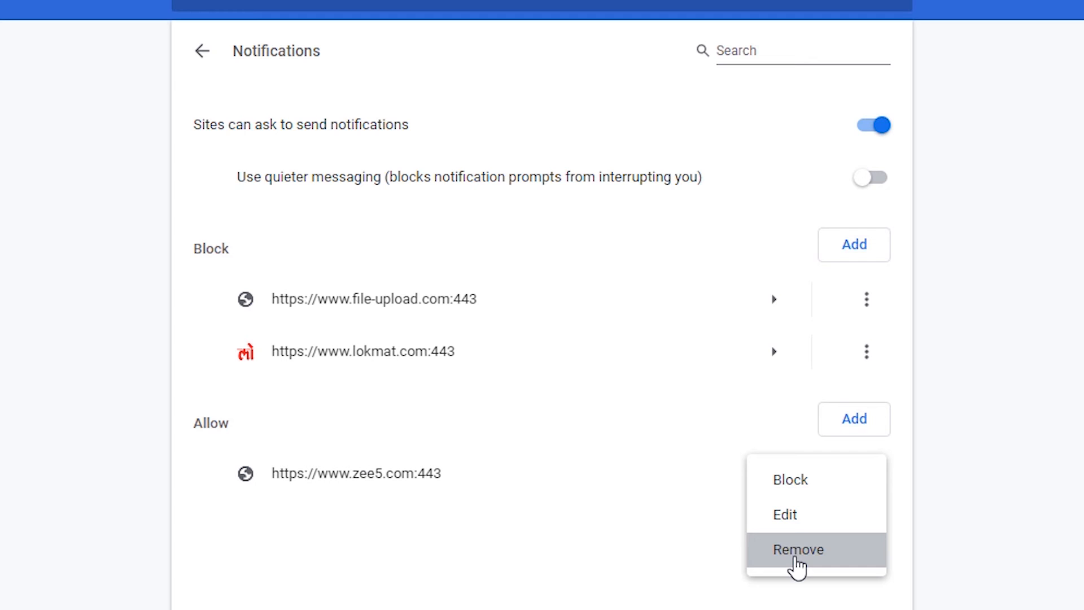
click(797, 549)
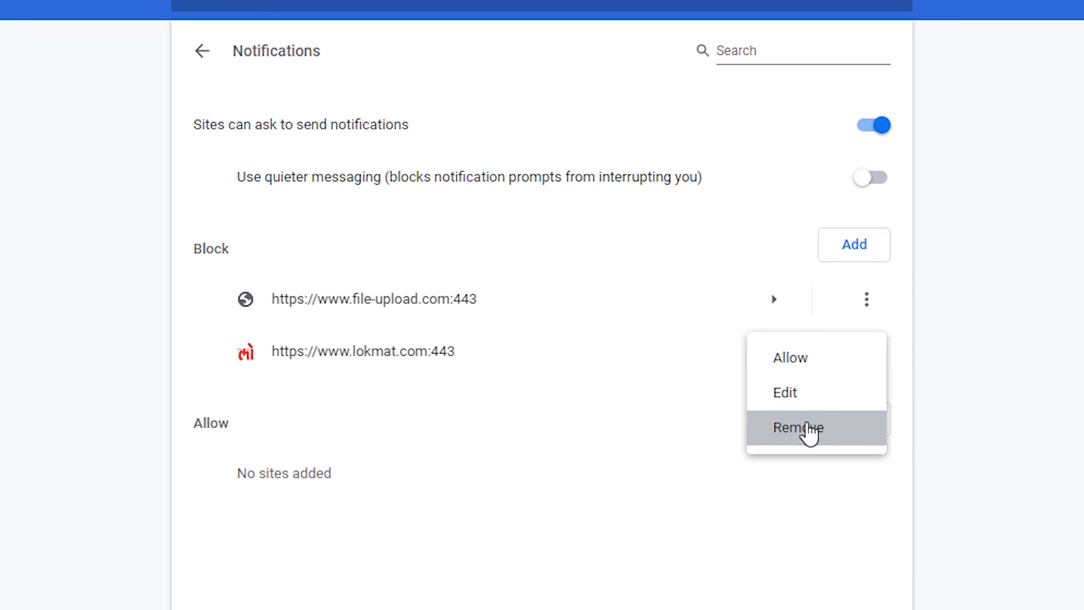
click(796, 427)
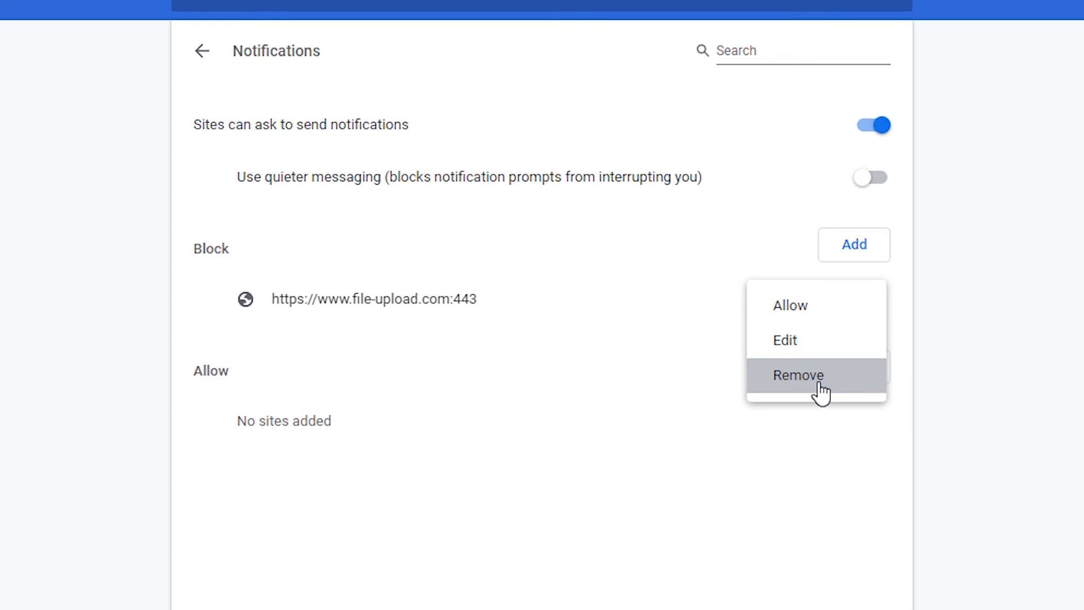
click(796, 375)
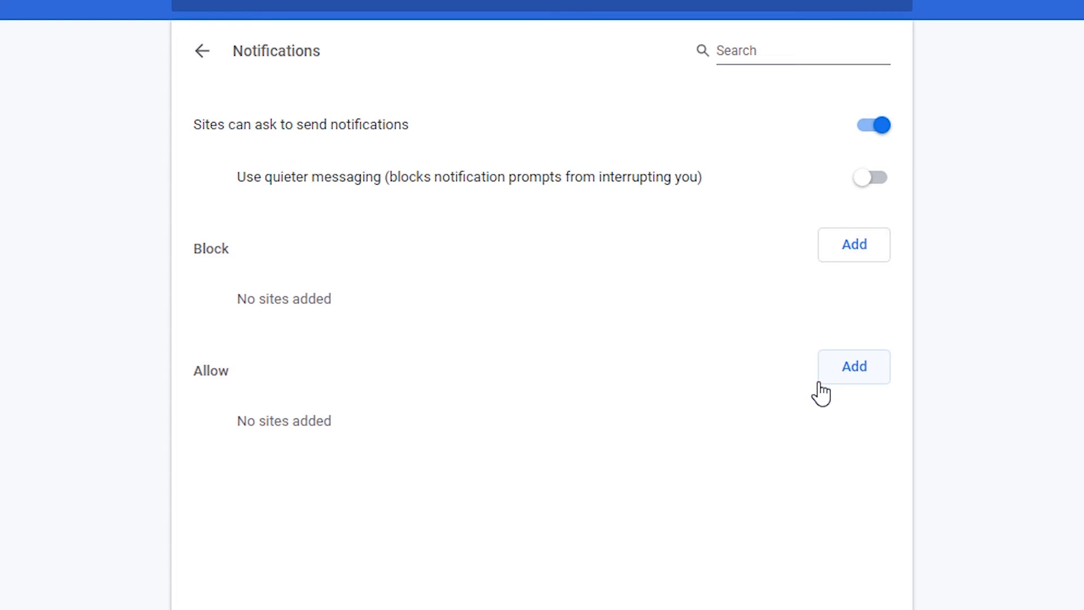